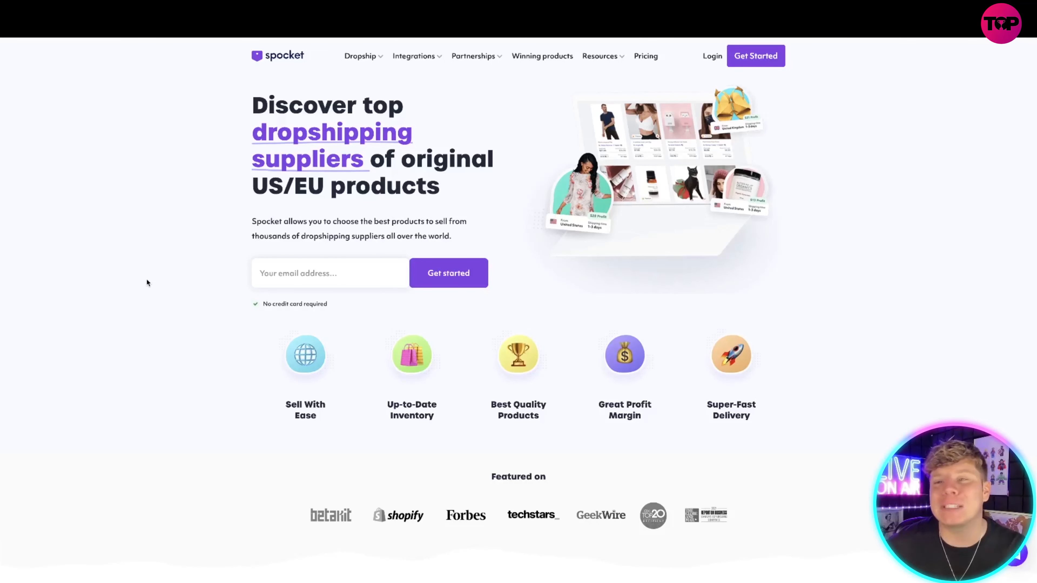
mouse_move(253, 324)
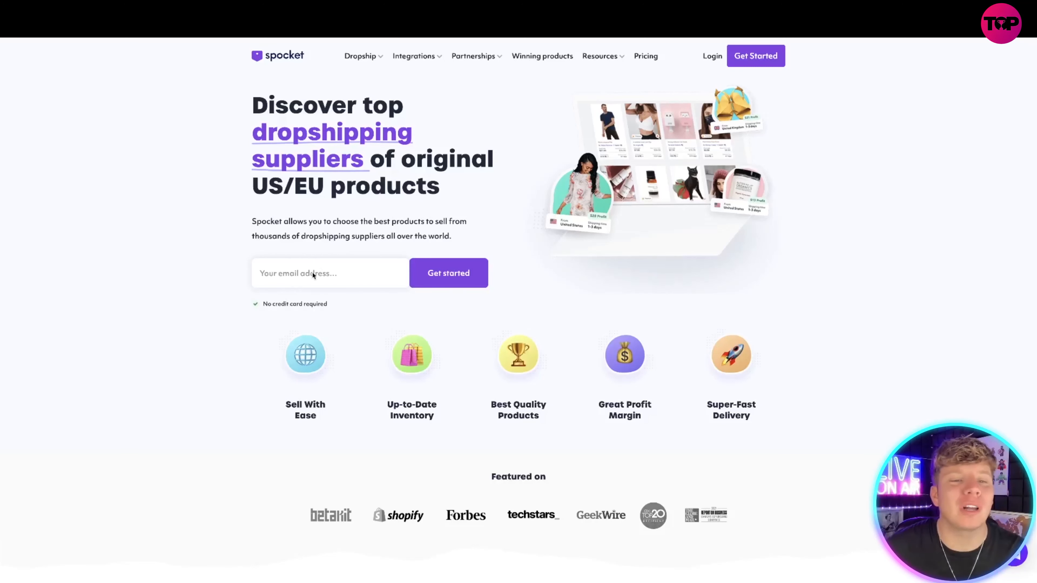
Dismiss the welcome tour tips and go to AliExpress under Find Products
left_click(329, 272)
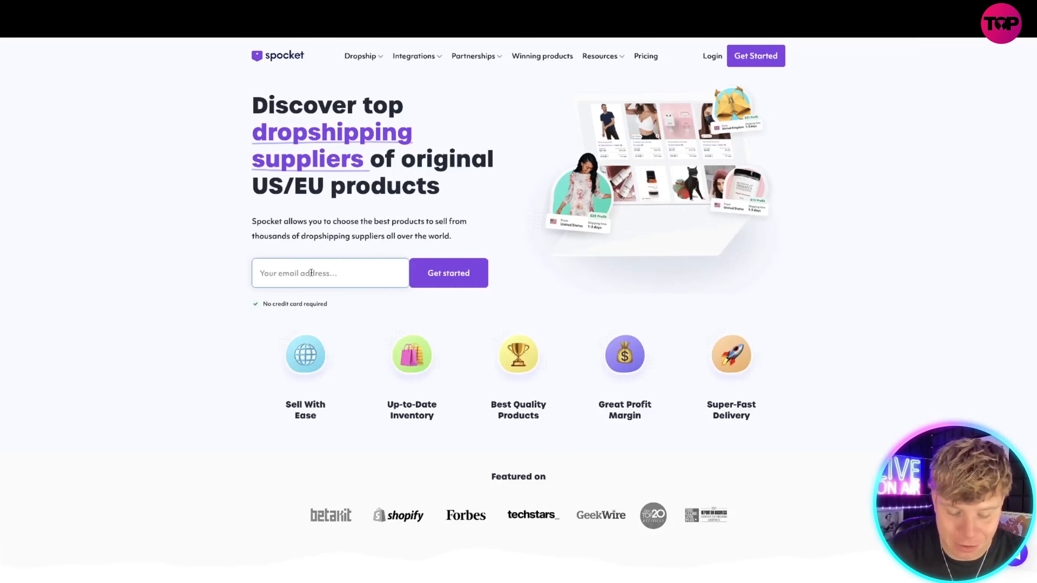
left_click(448, 272)
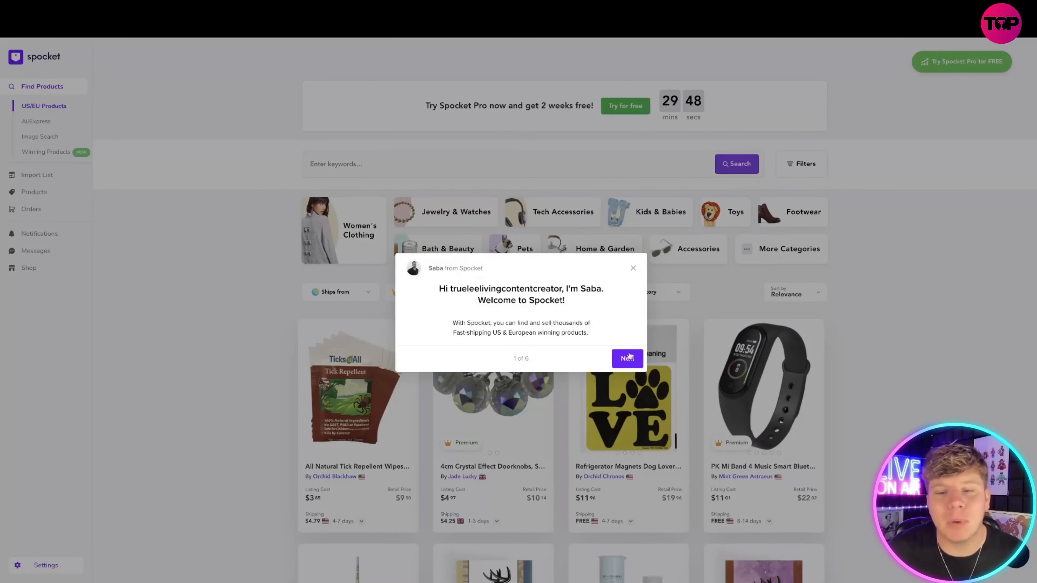
left_click(625, 359)
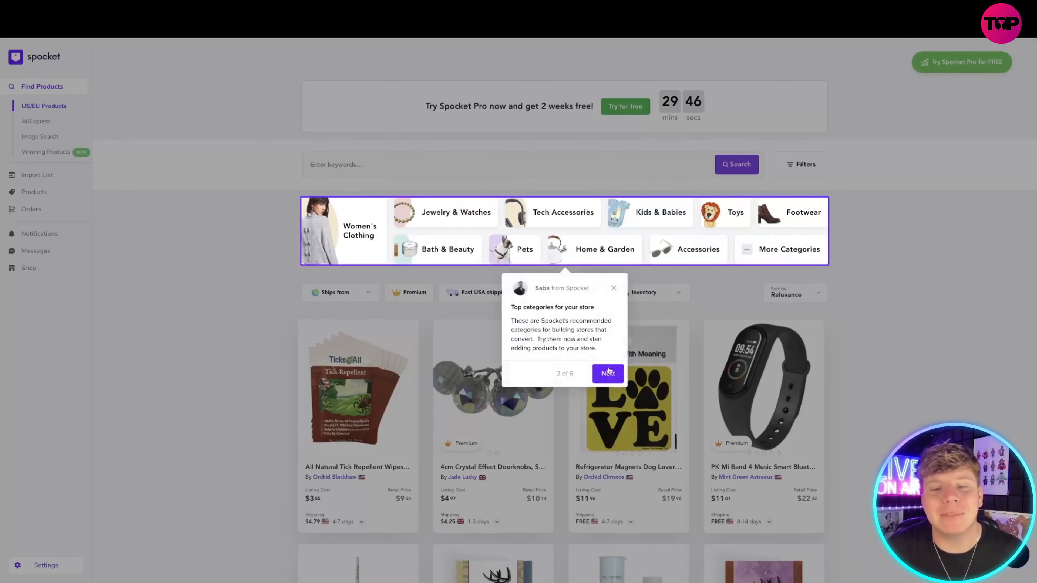
left_click(607, 374)
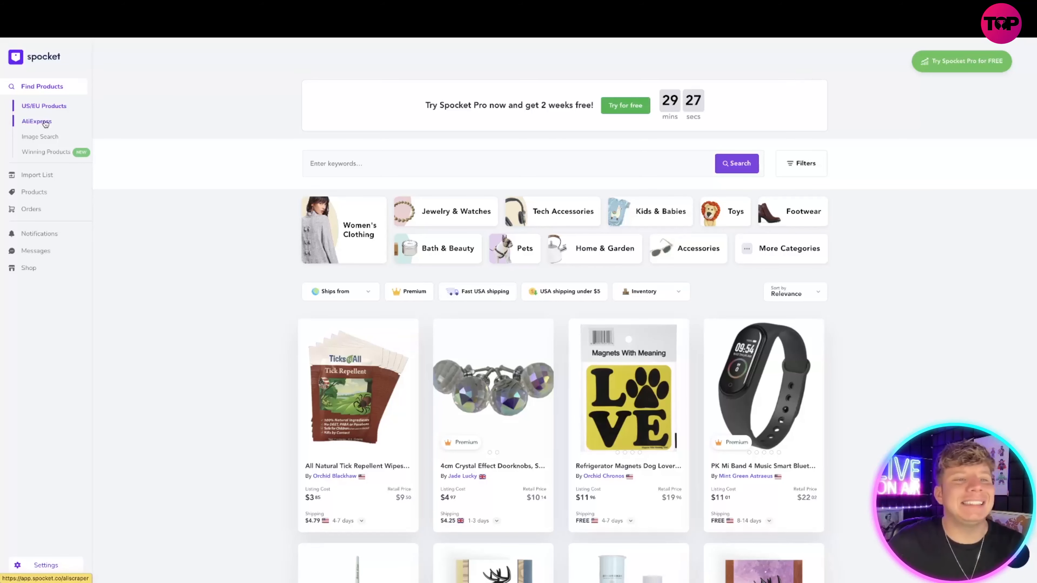
left_click(36, 121)
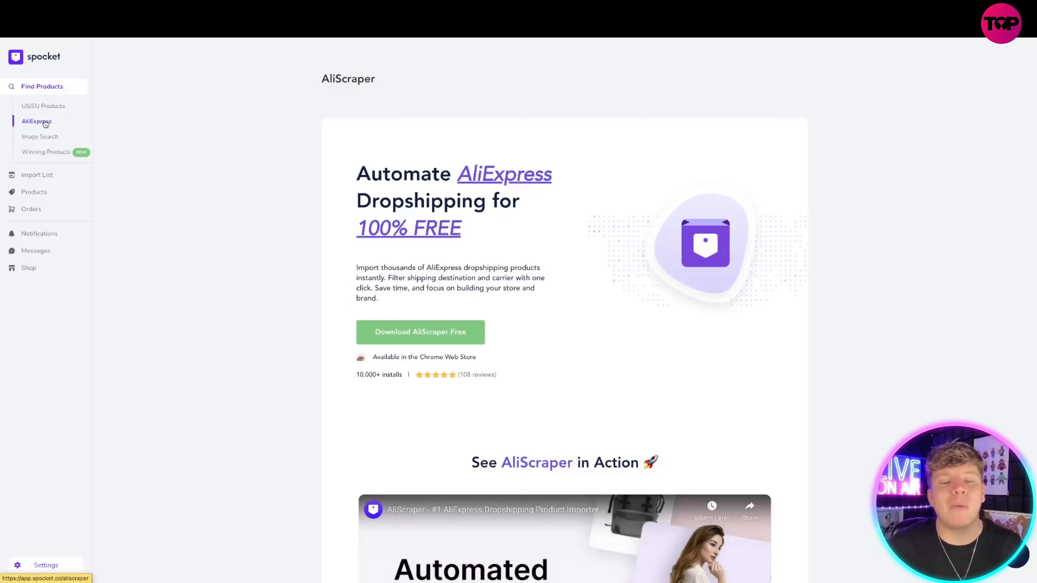
mouse_move(420, 332)
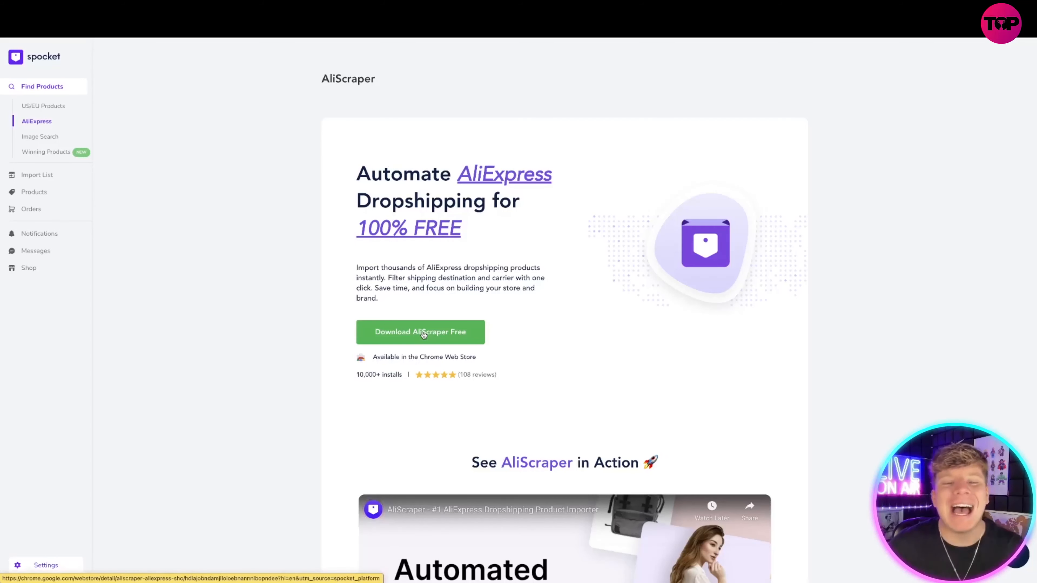
Download AliScraper free and confirm adding the extension to Chrome
left_click(420, 331)
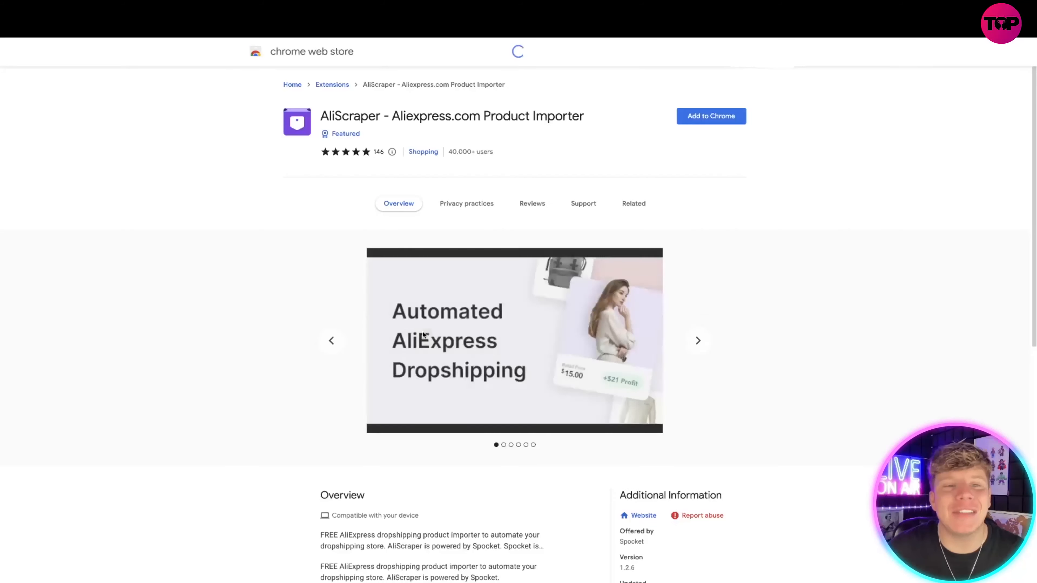
left_click(711, 115)
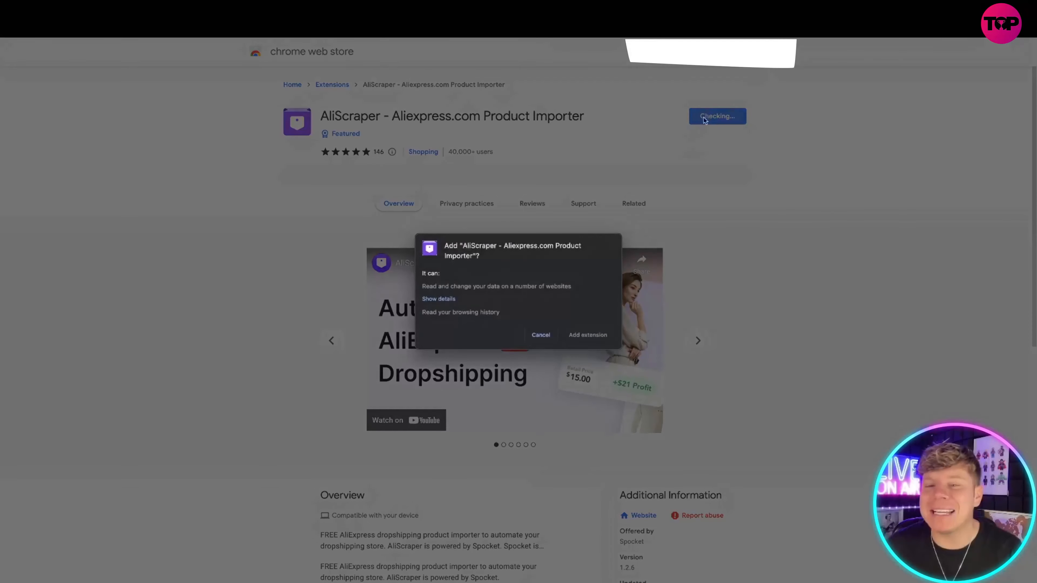
left_click(540, 334)
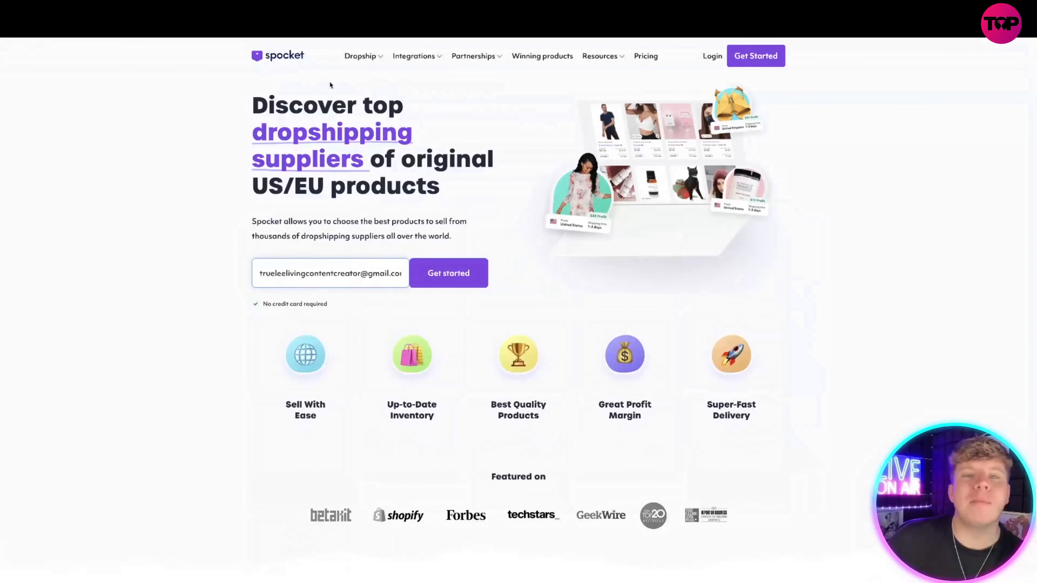
Show the Integrations dropdown listing Shopify, Wix, WooCommerce and eBay
left_click(413, 55)
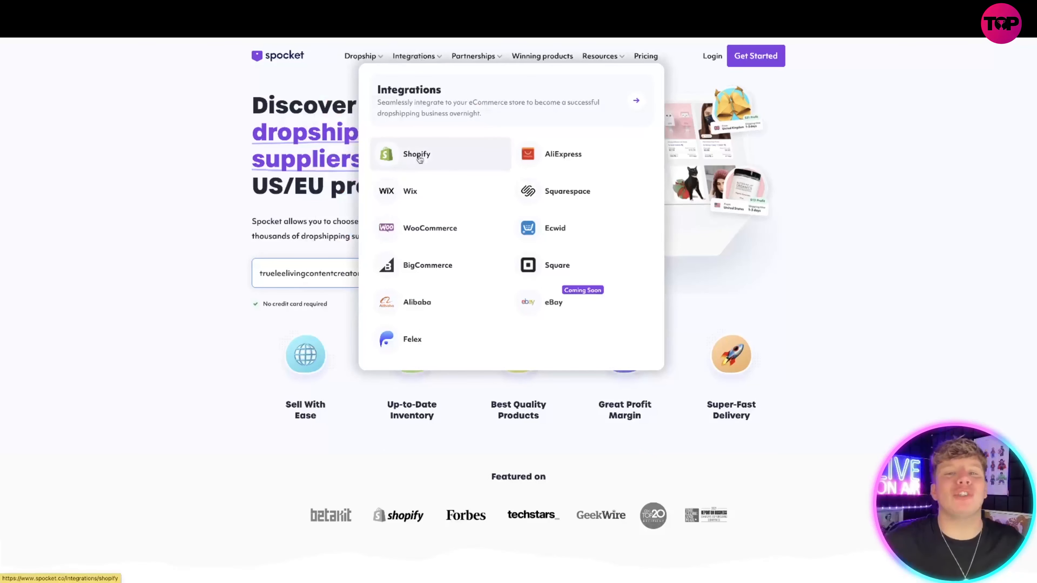
mouse_move(567, 191)
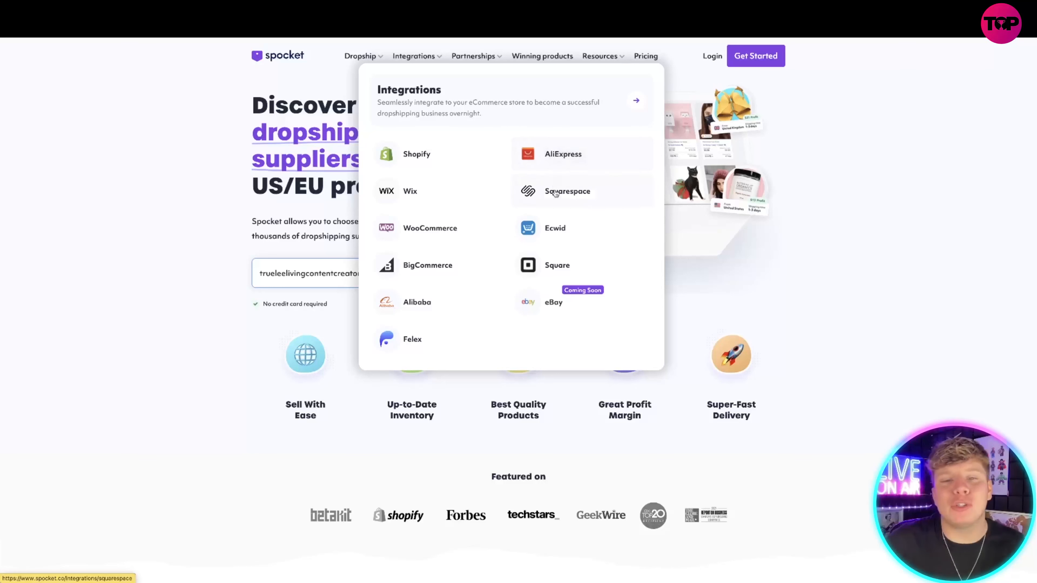
mouse_move(571, 227)
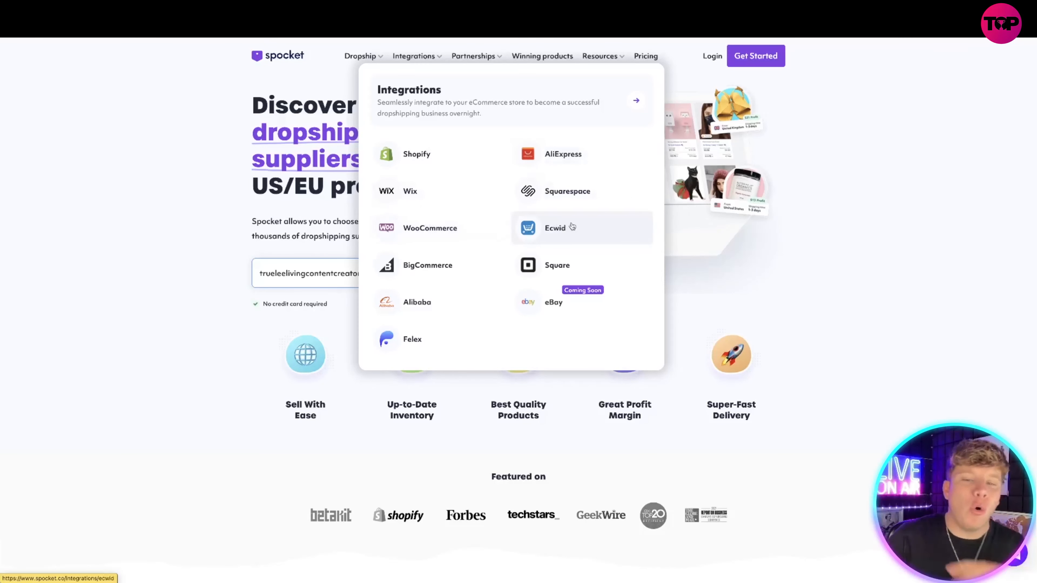
mouse_move(563, 302)
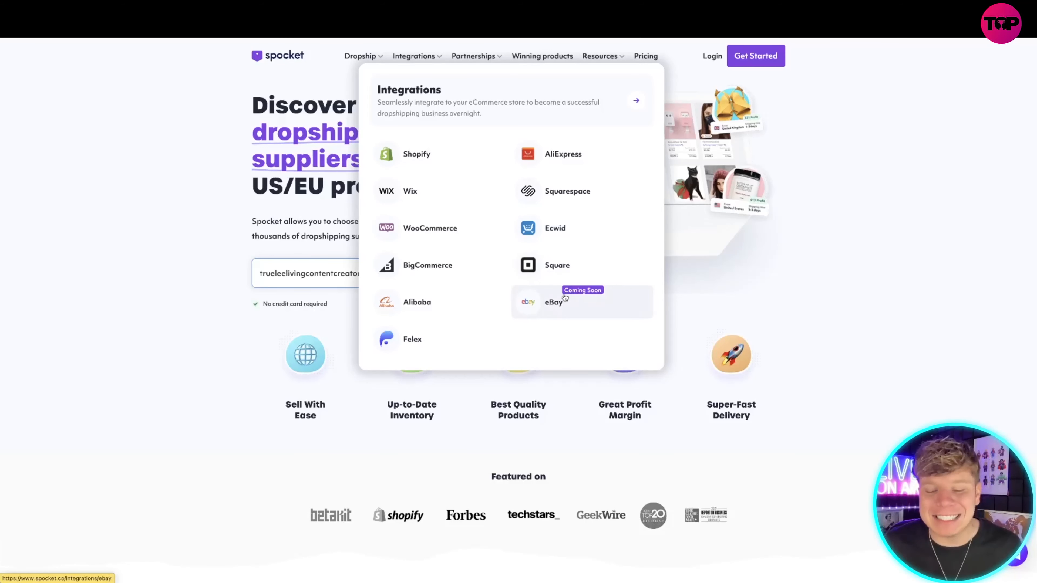
left_click(563, 153)
type("iphone")
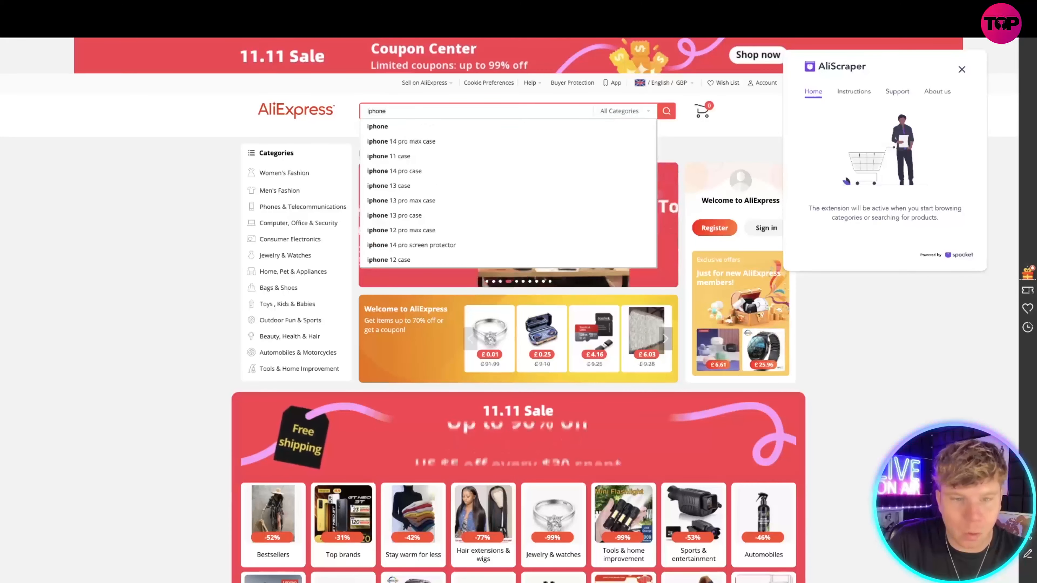
Search AliExpress for 'iphone 12'
type("12")
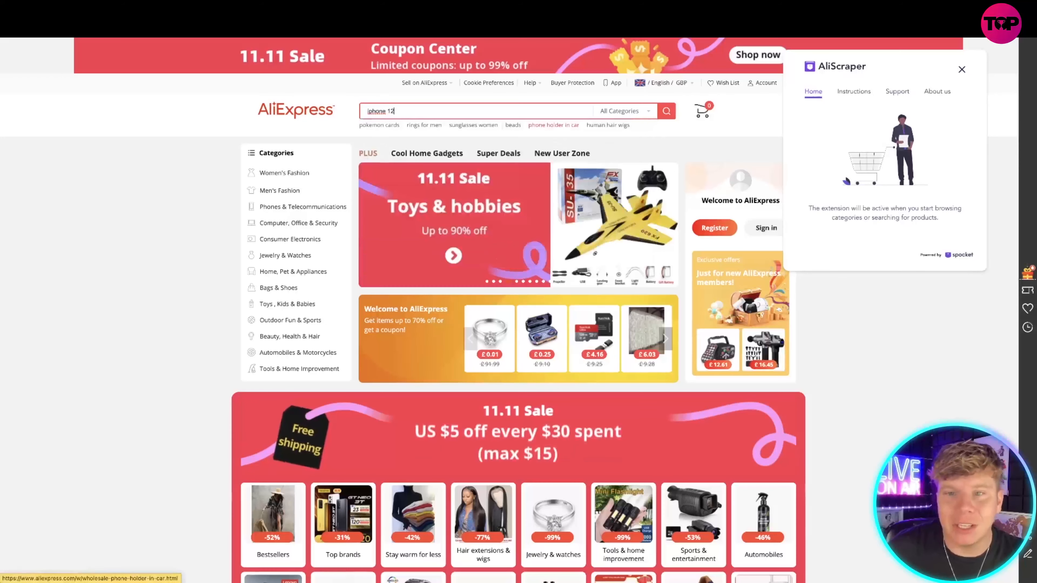
left_click(666, 110)
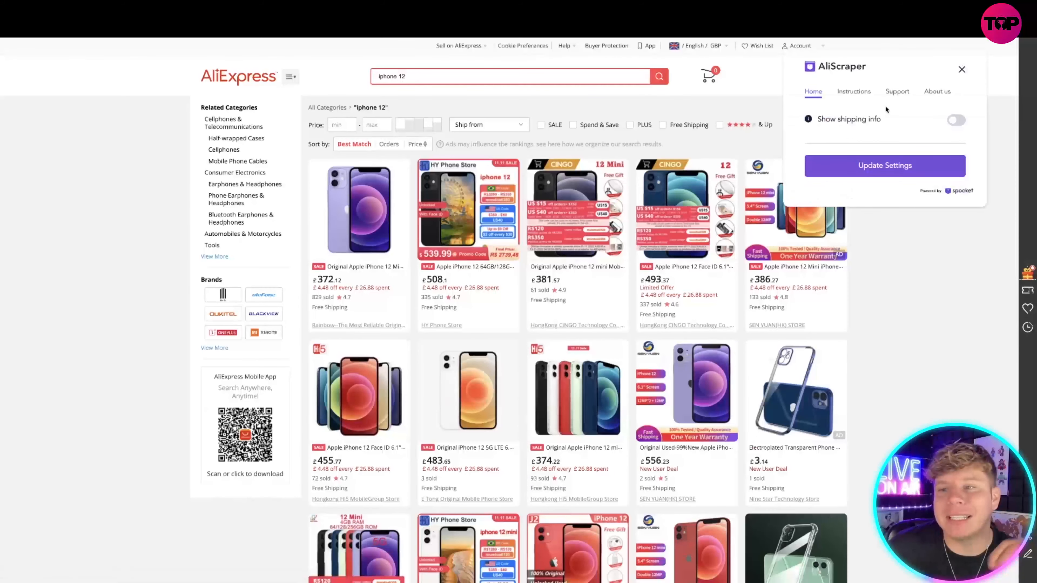
mouse_move(853, 91)
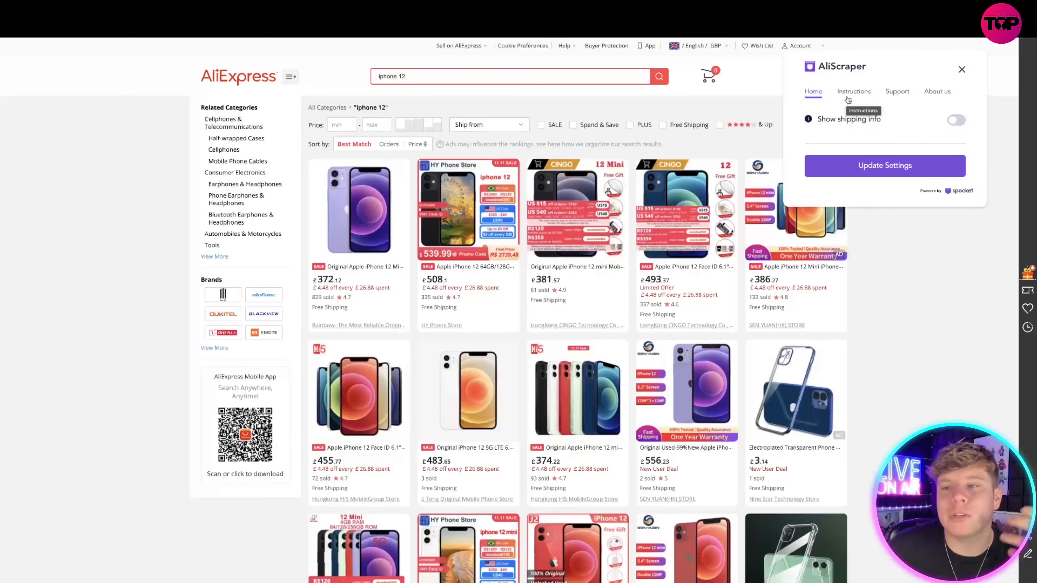
Set AliScraper's ship-to country to United States and apply the shipping settings
left_click(961, 68)
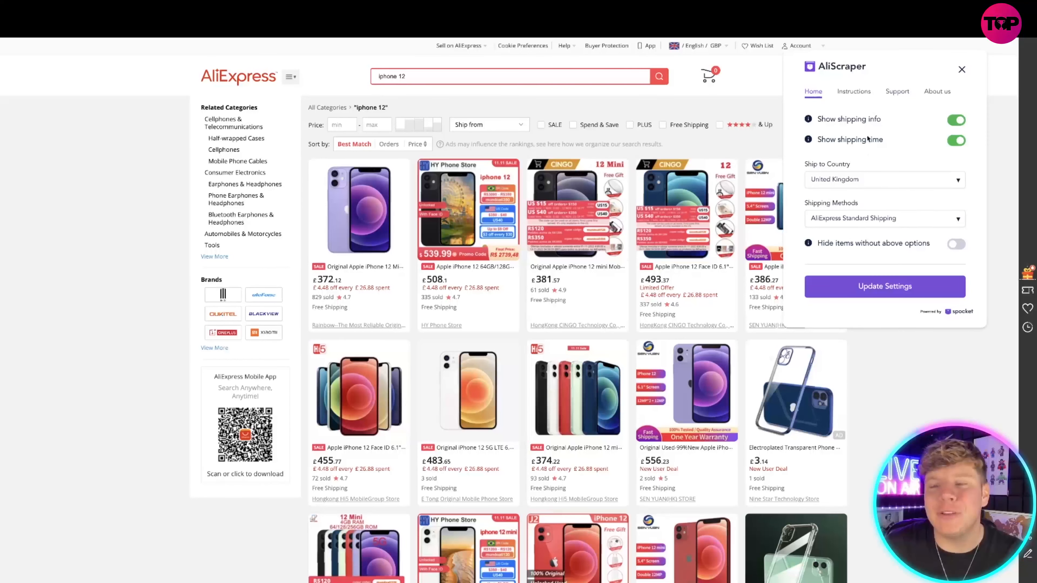
left_click(884, 179)
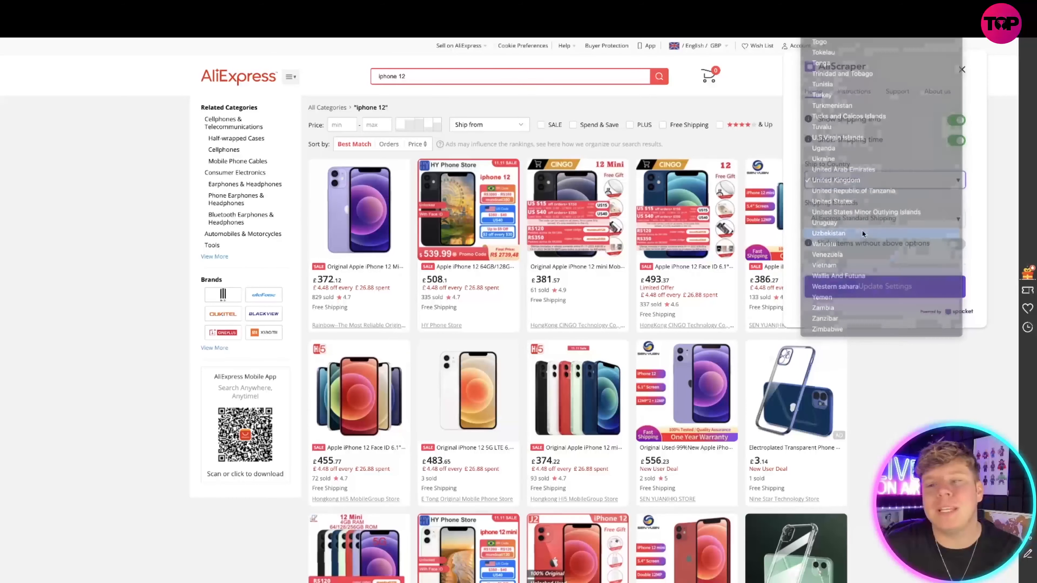
left_click(828, 233)
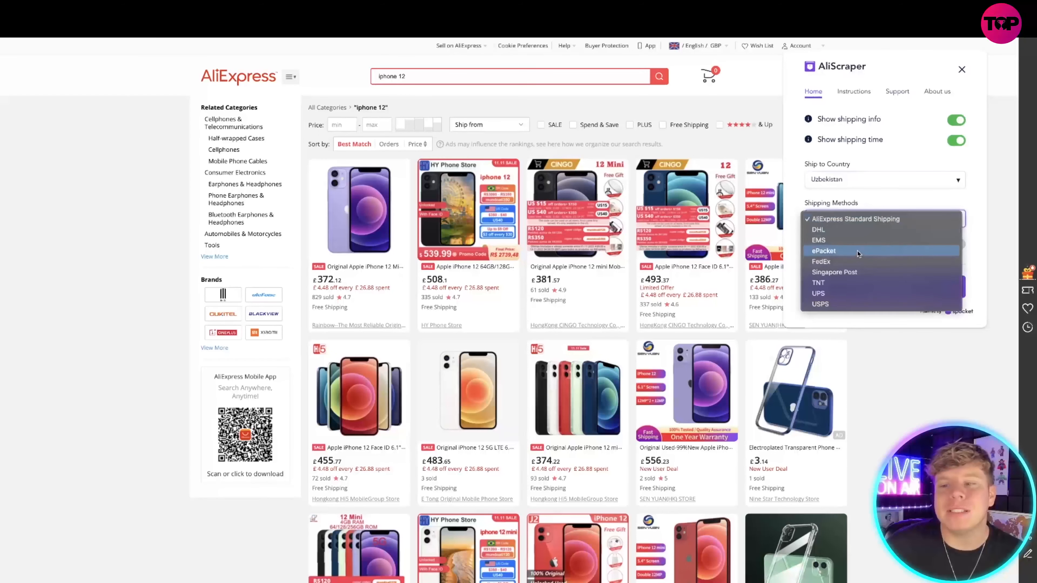
left_click(883, 180)
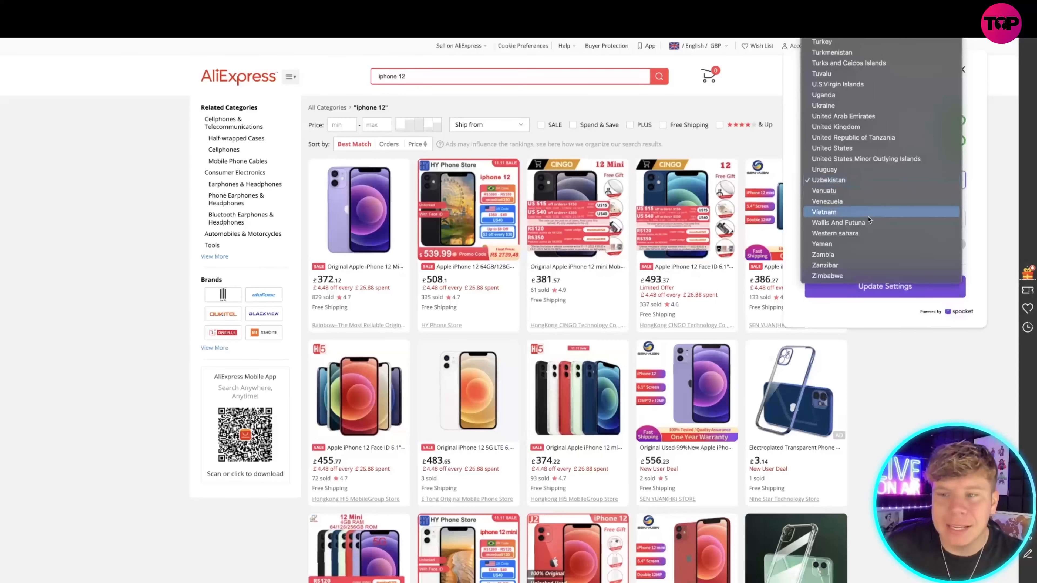
left_click(832, 148)
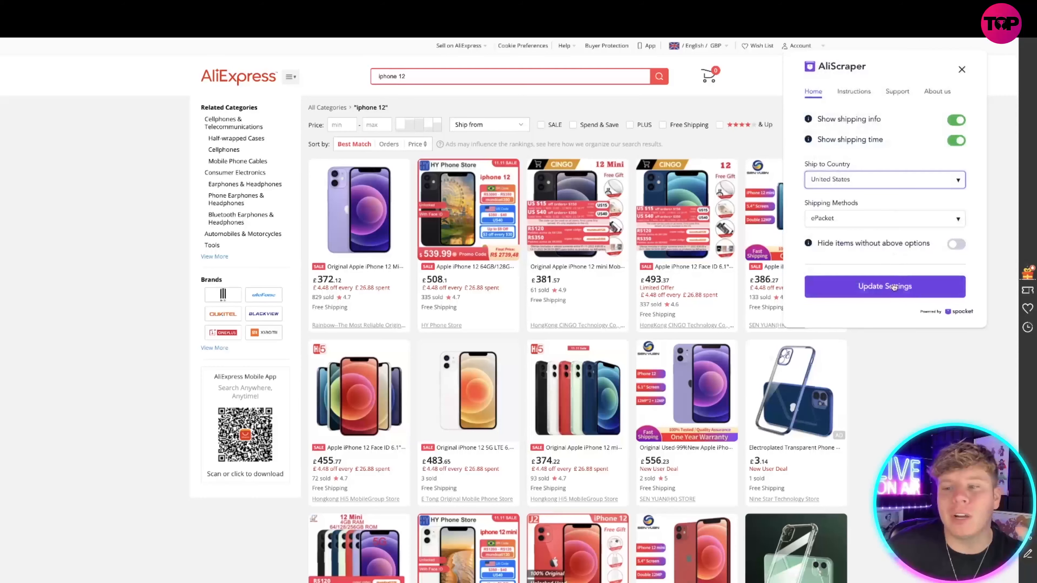
left_click(884, 286)
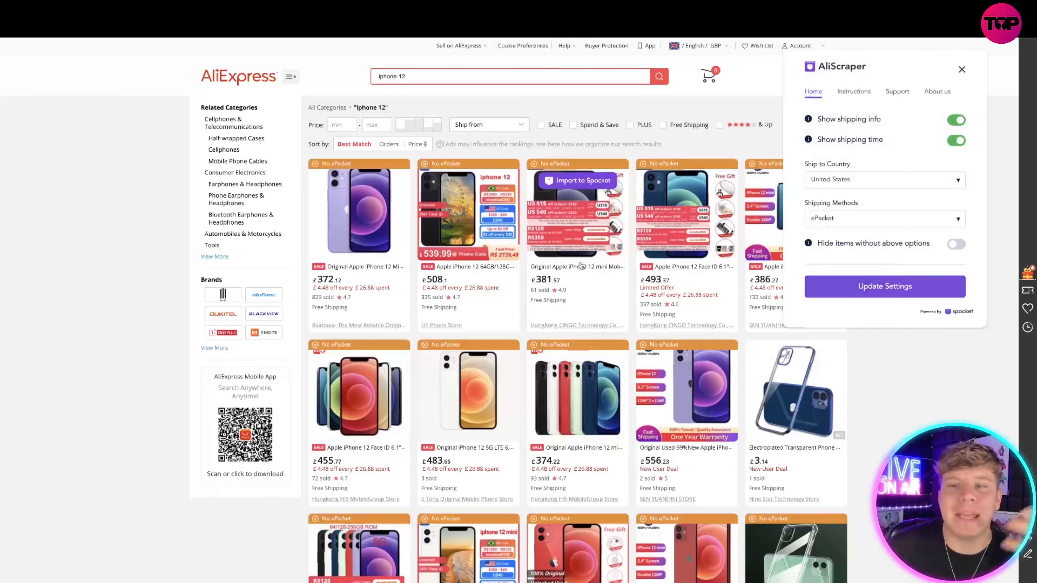
left_click(961, 68)
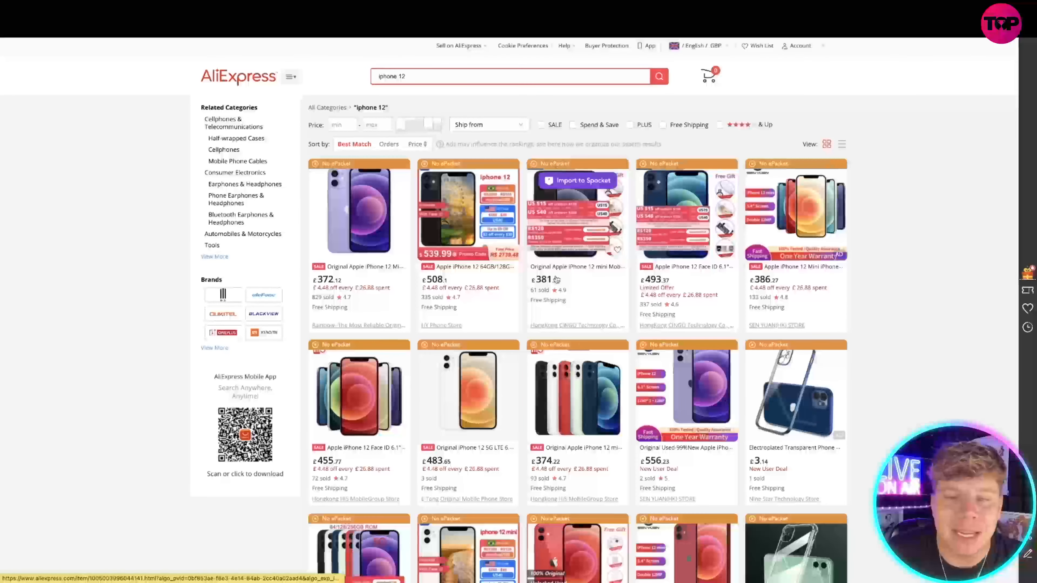
Choose AliExpress Standard Shipping as the shipping method for the results
scroll("down", 3)
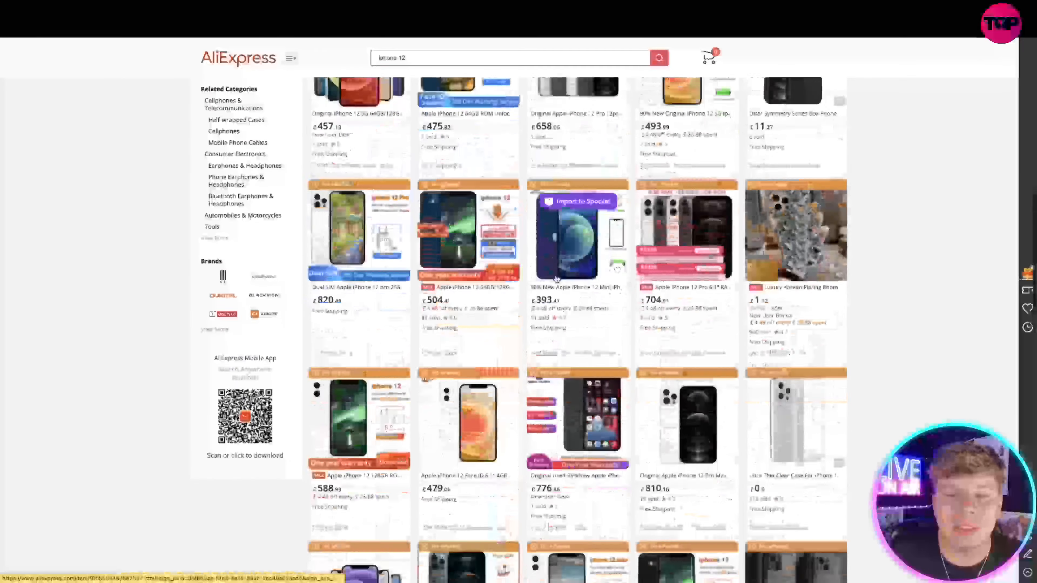
scroll("up", 3)
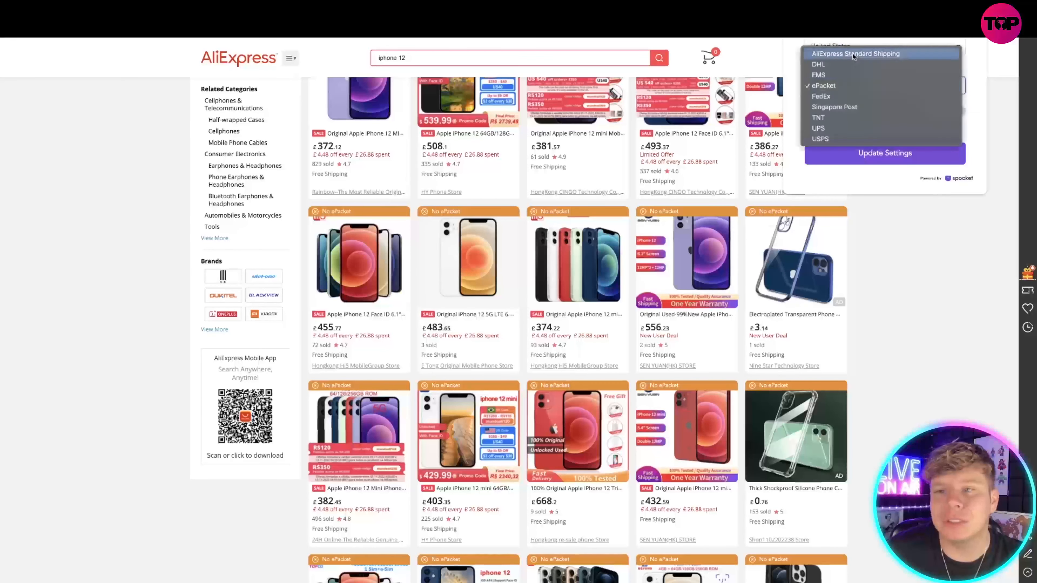
left_click(854, 53)
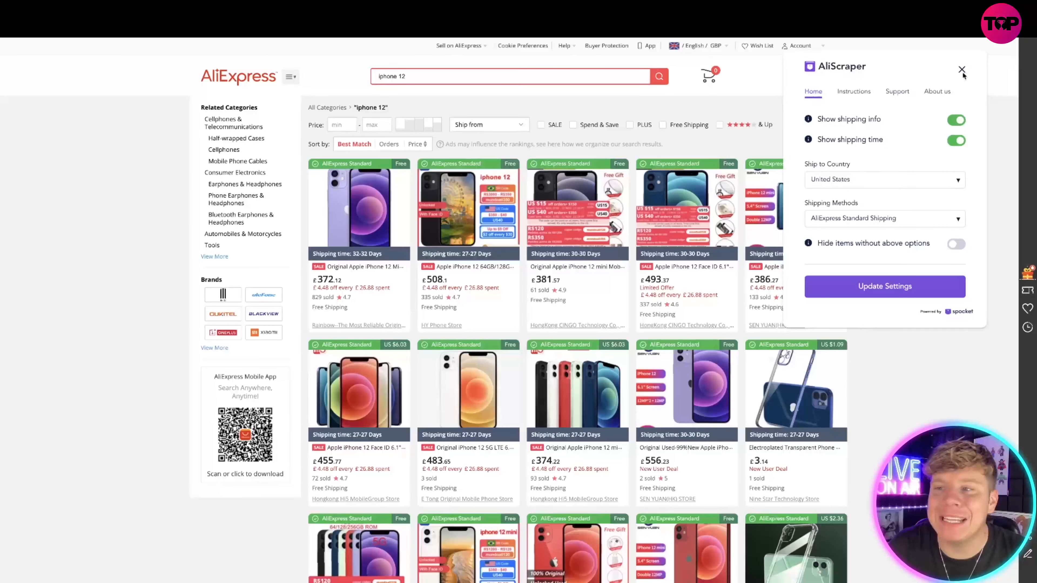
left_click(961, 70)
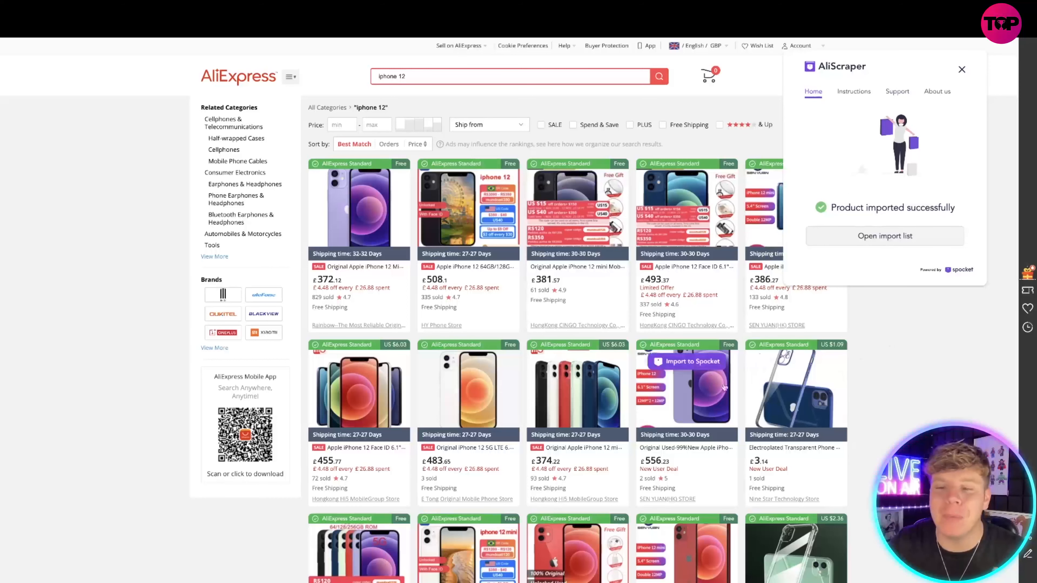
View the imported iPhone 12 Mini in Spocket's import list, then return to AliExpress results
left_click(686, 361)
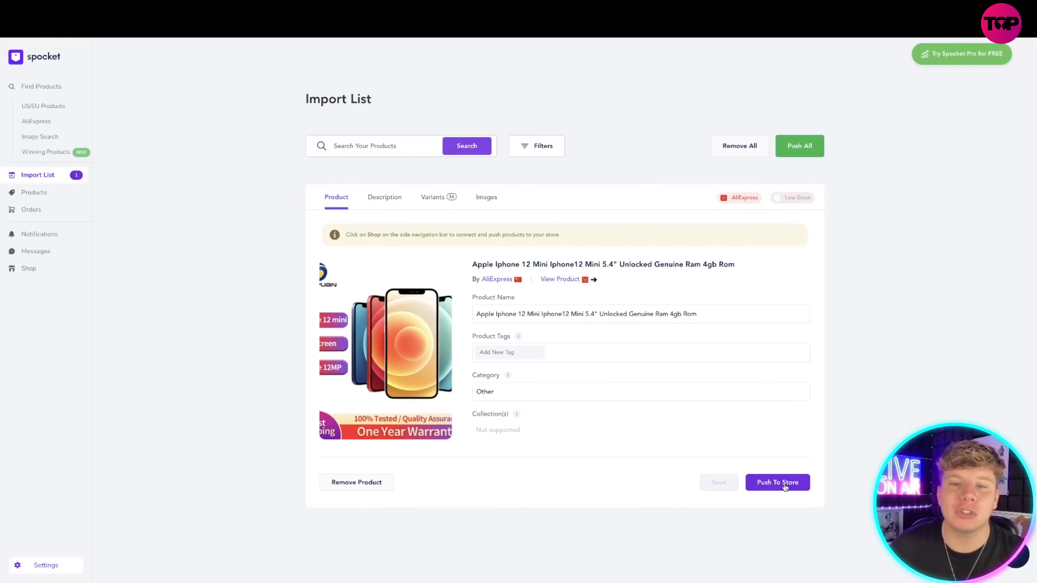
mouse_move(777, 482)
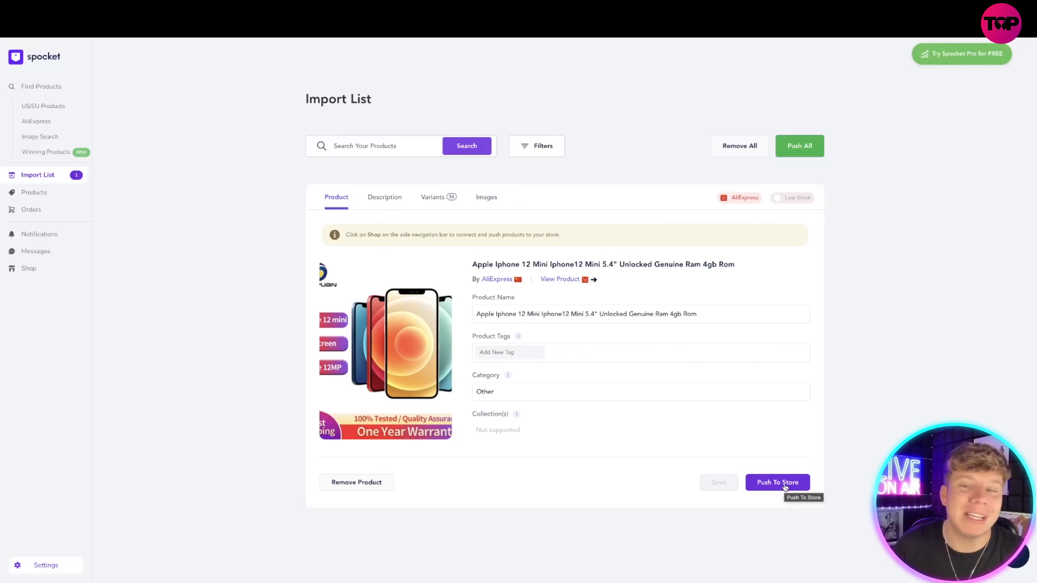
left_click(777, 482)
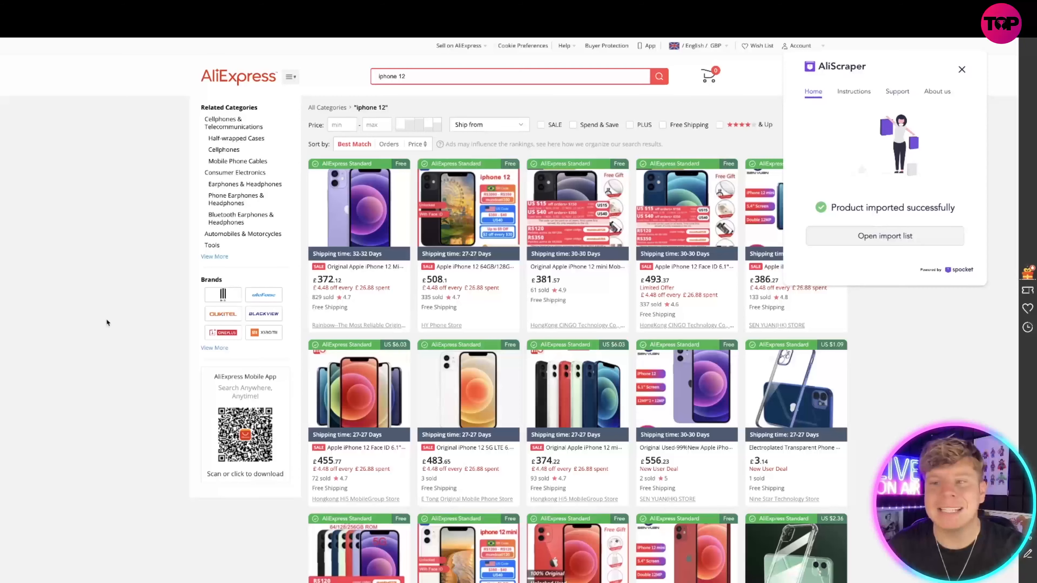
mouse_move(107, 132)
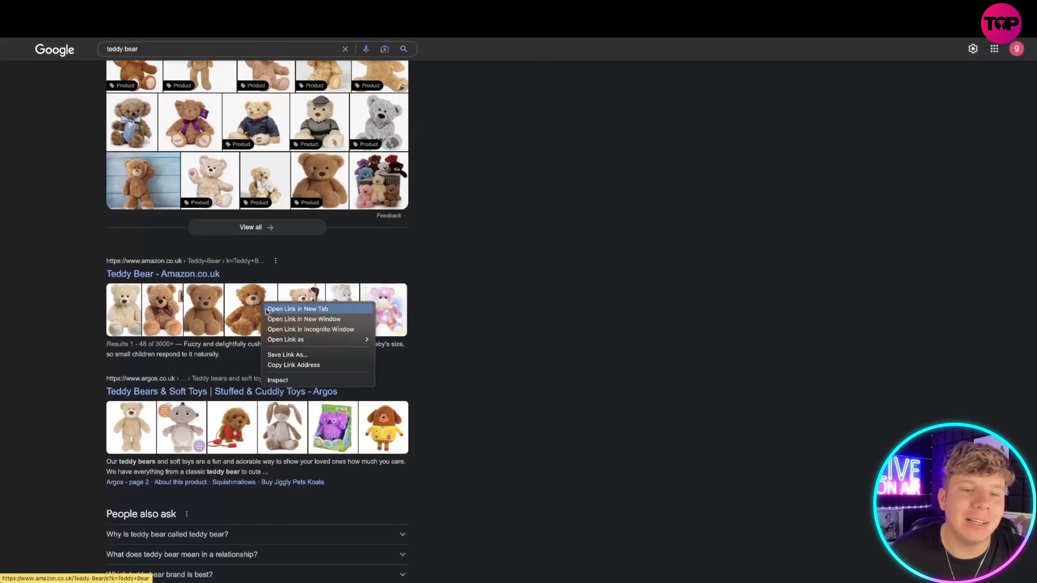
Search AliExpress by a teddy bear image from the Google results
right_click(265, 180)
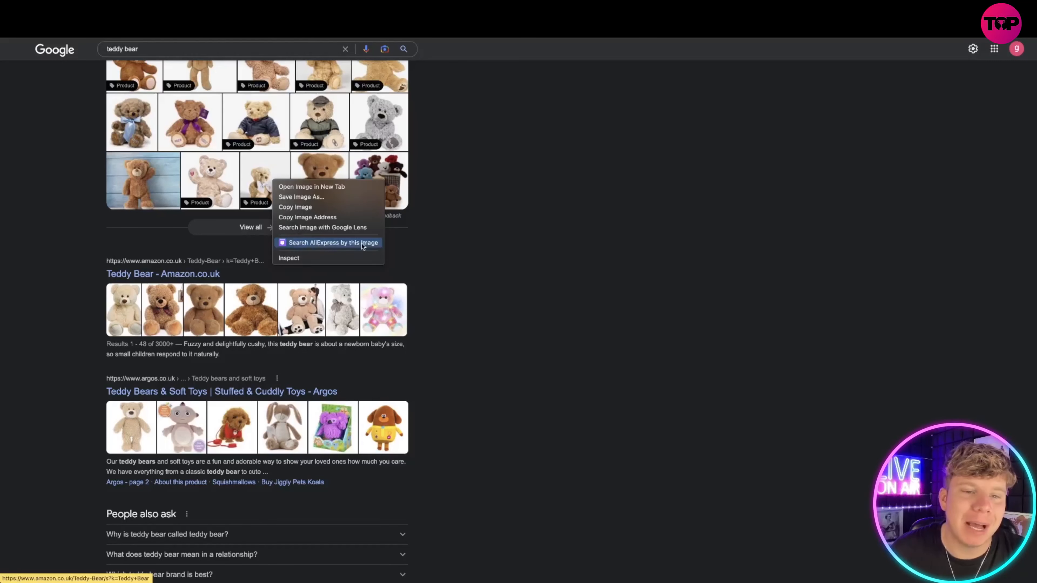
left_click(332, 242)
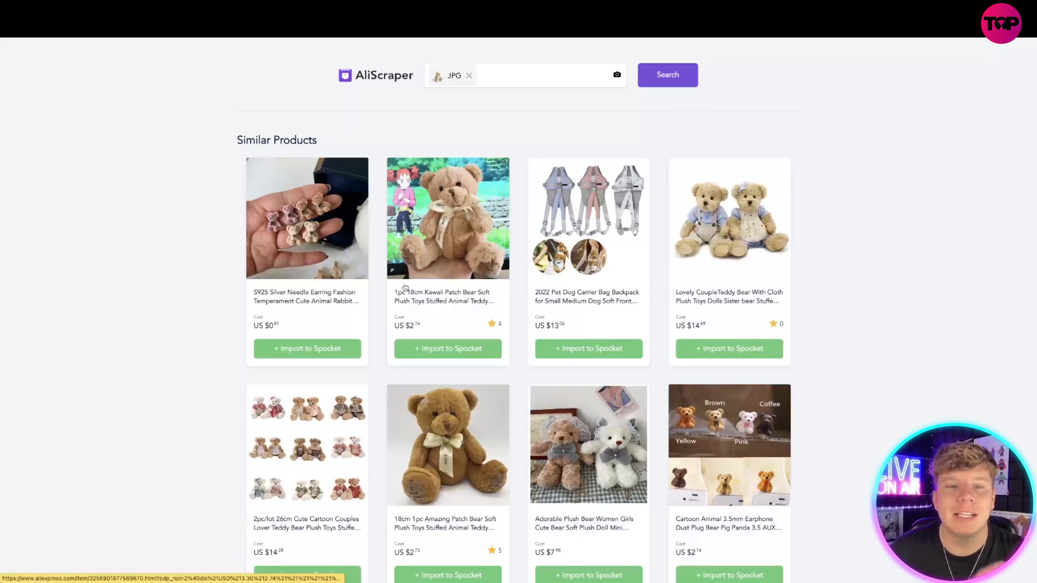
mouse_move(474, 355)
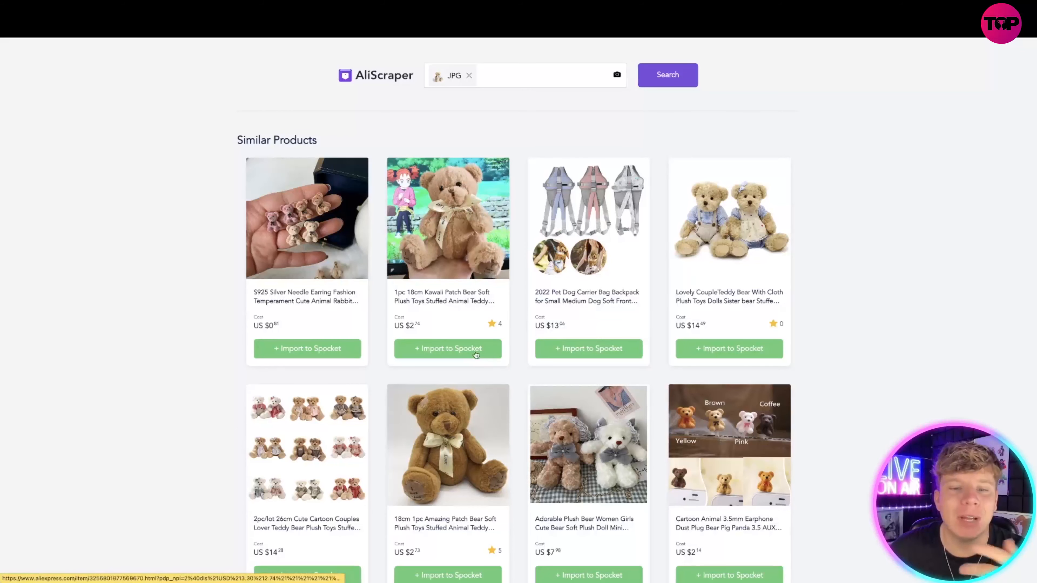
mouse_move(517, 338)
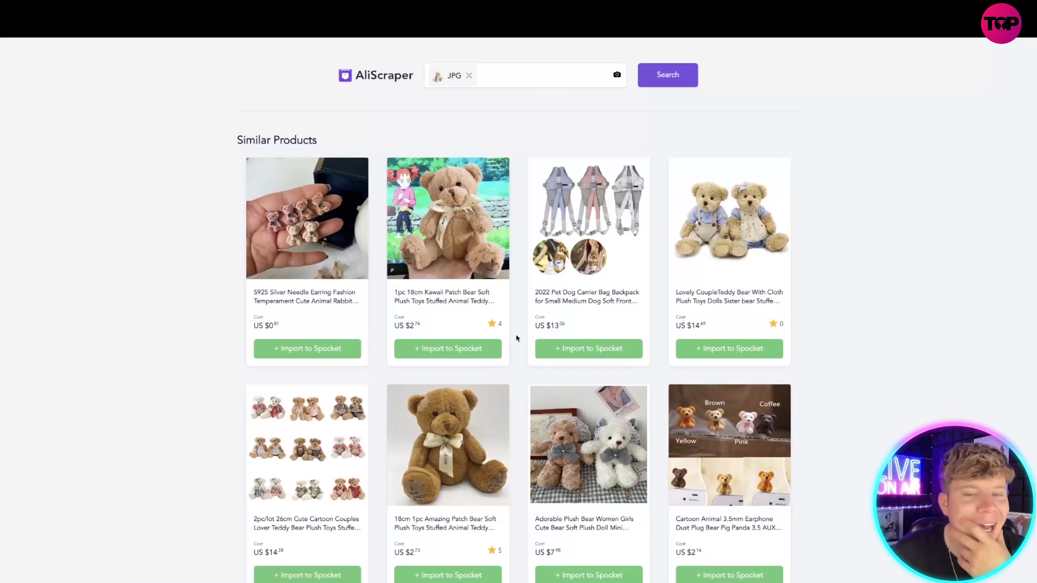
mouse_move(504, 333)
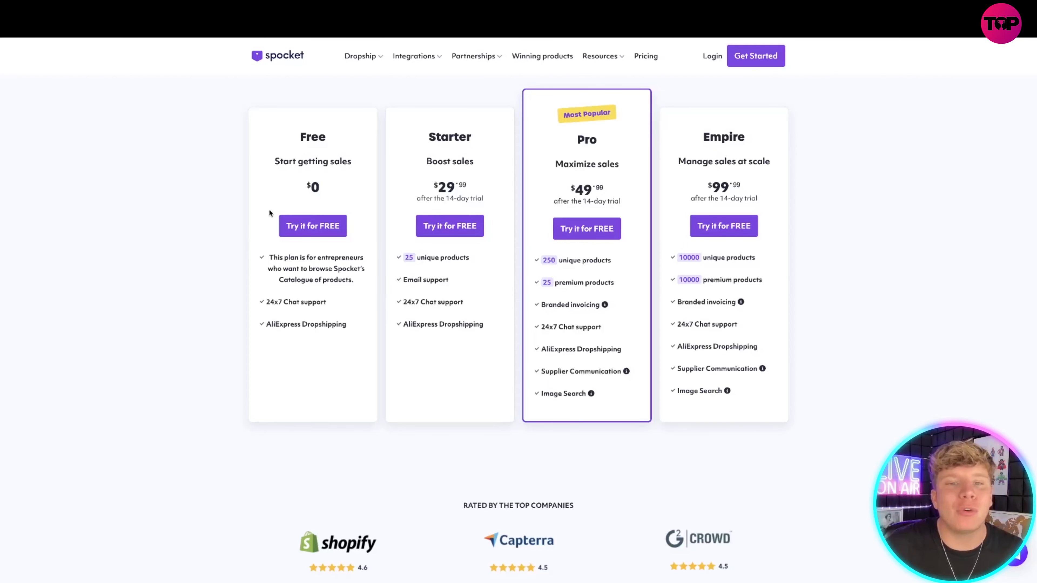
mouse_move(402, 187)
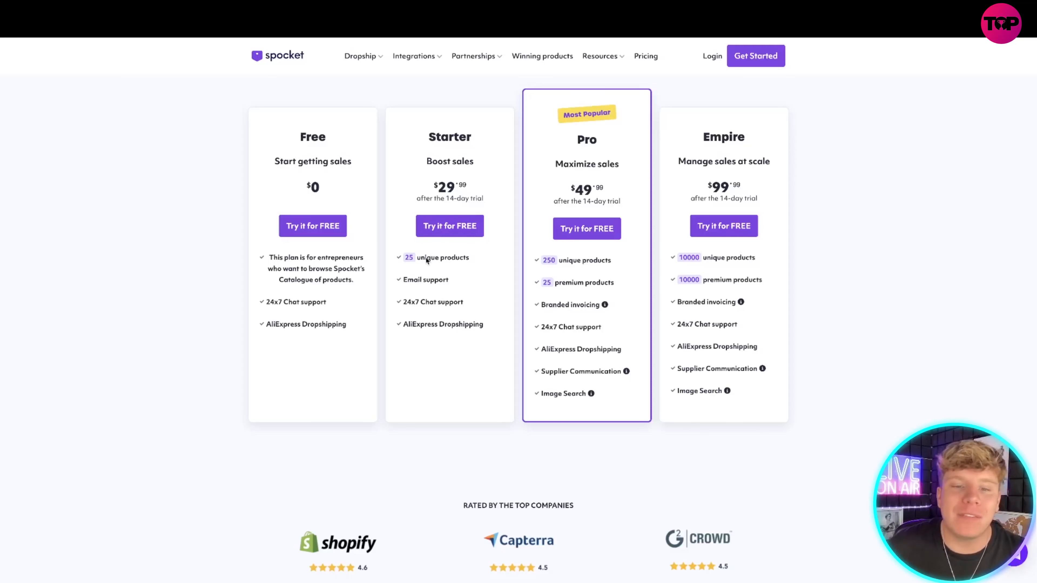
mouse_move(465, 275)
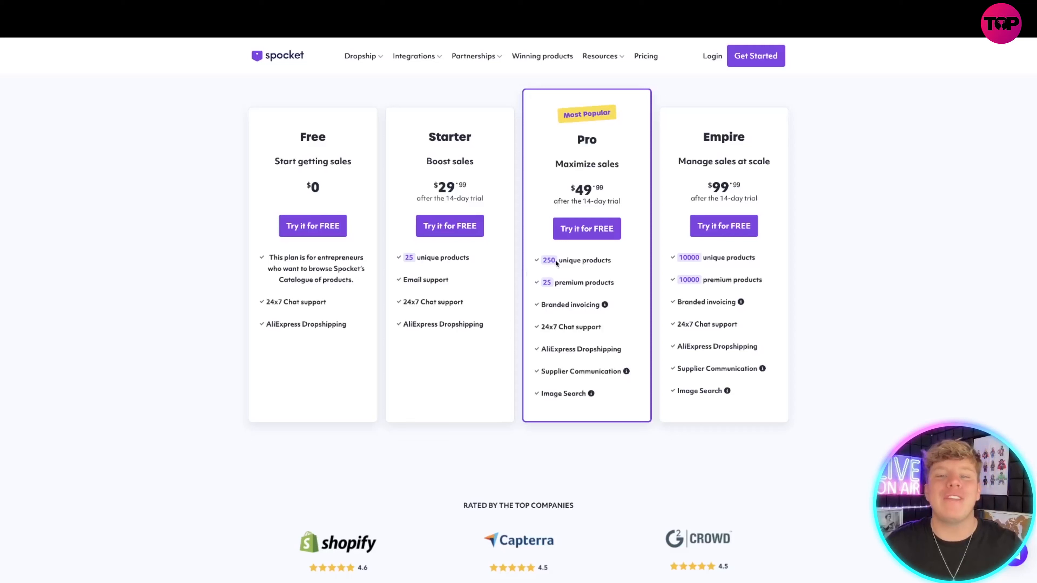
mouse_move(607, 284)
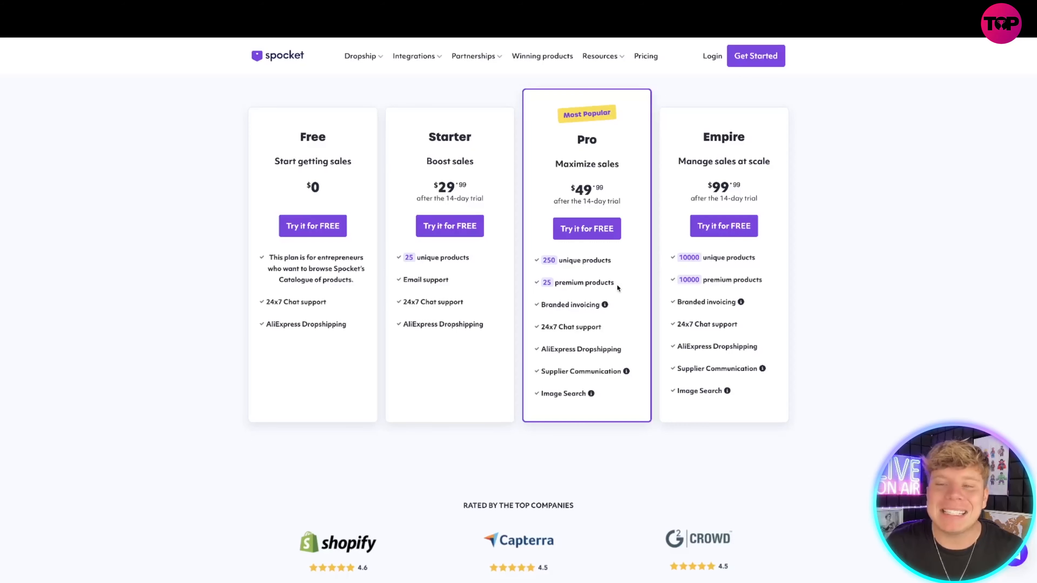
mouse_move(732, 291)
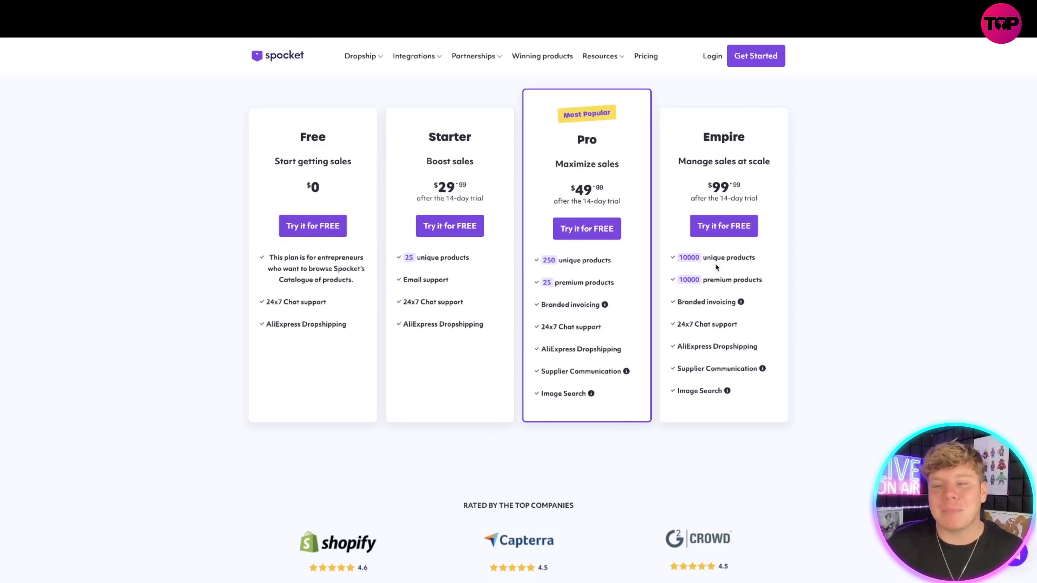
mouse_move(707, 288)
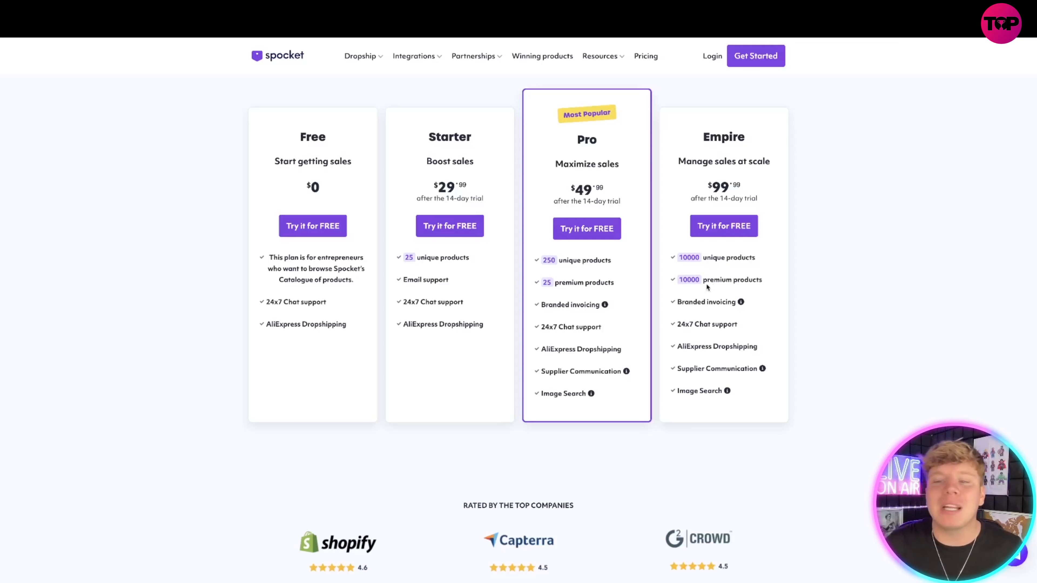